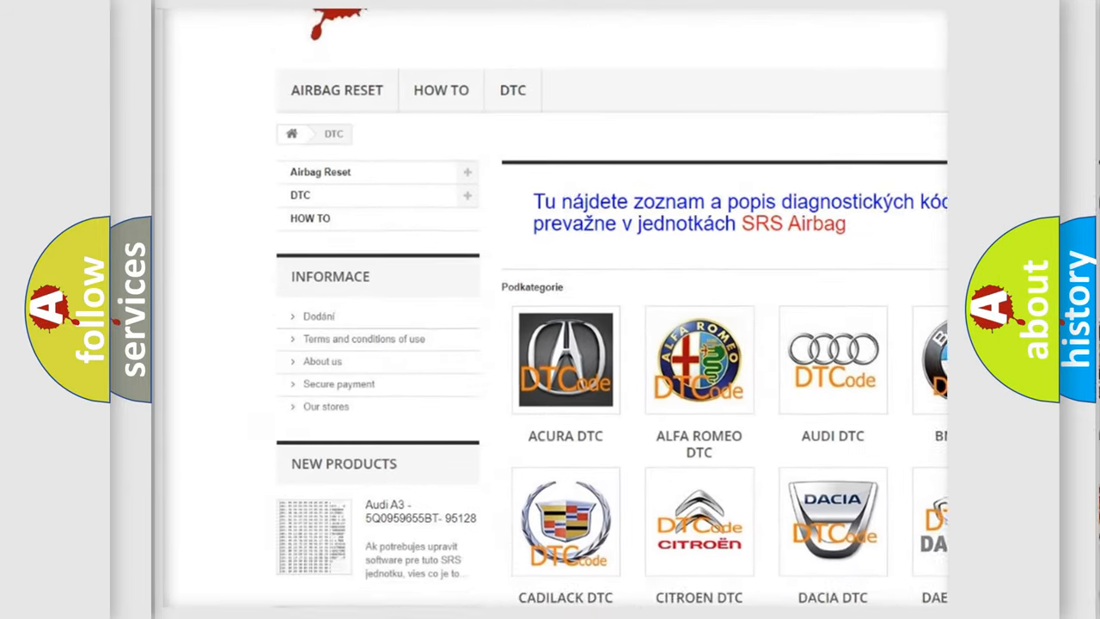
scroll(down, 3)
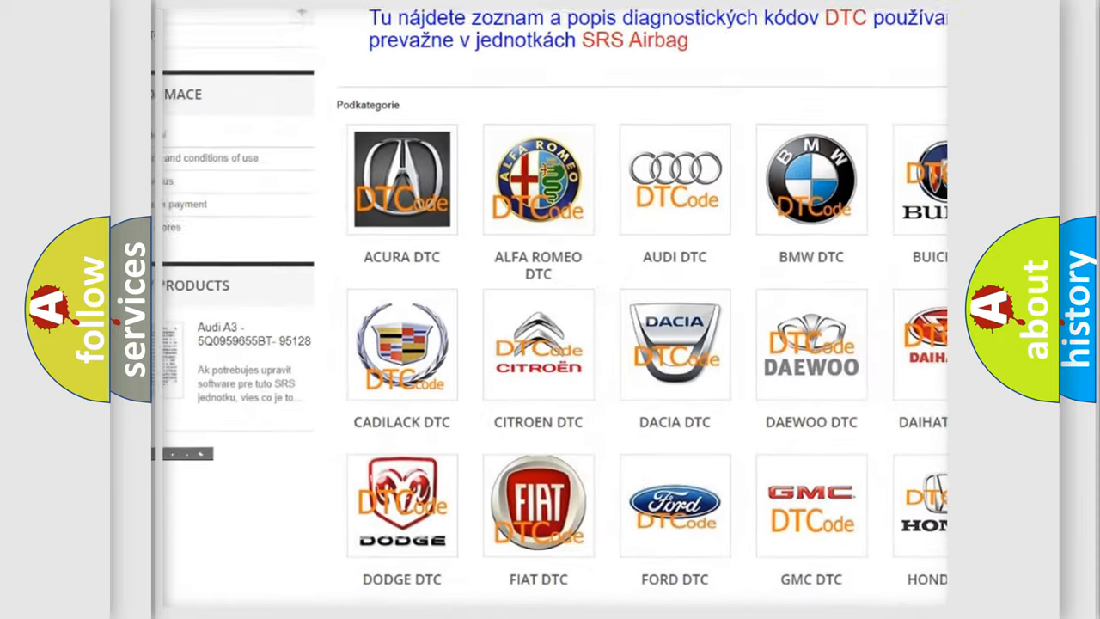
scroll(down, 3)
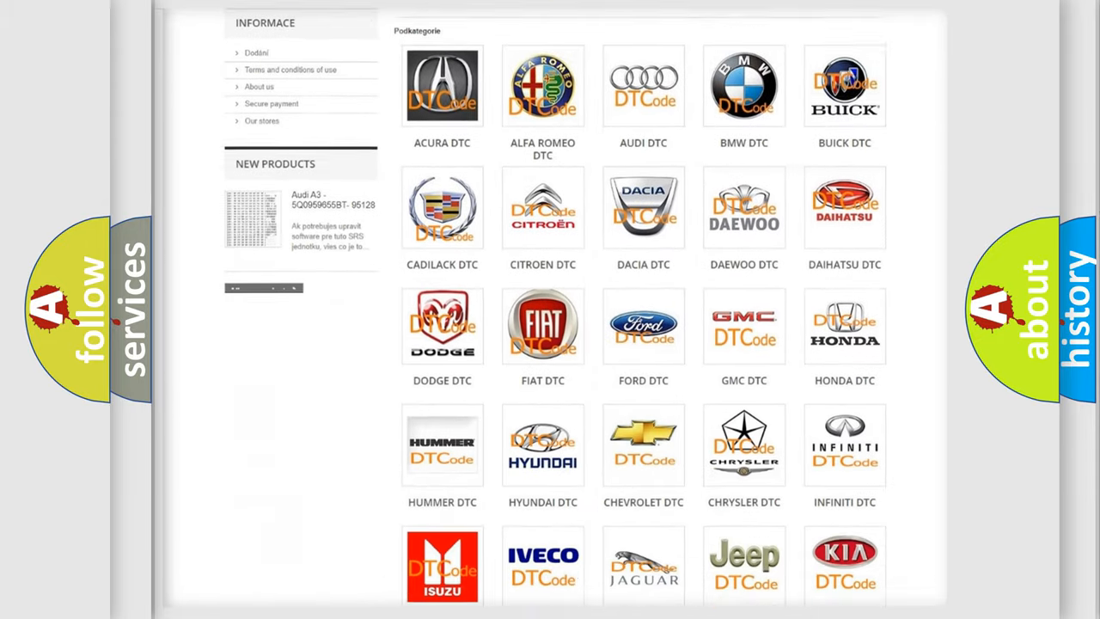
scroll(down, 3)
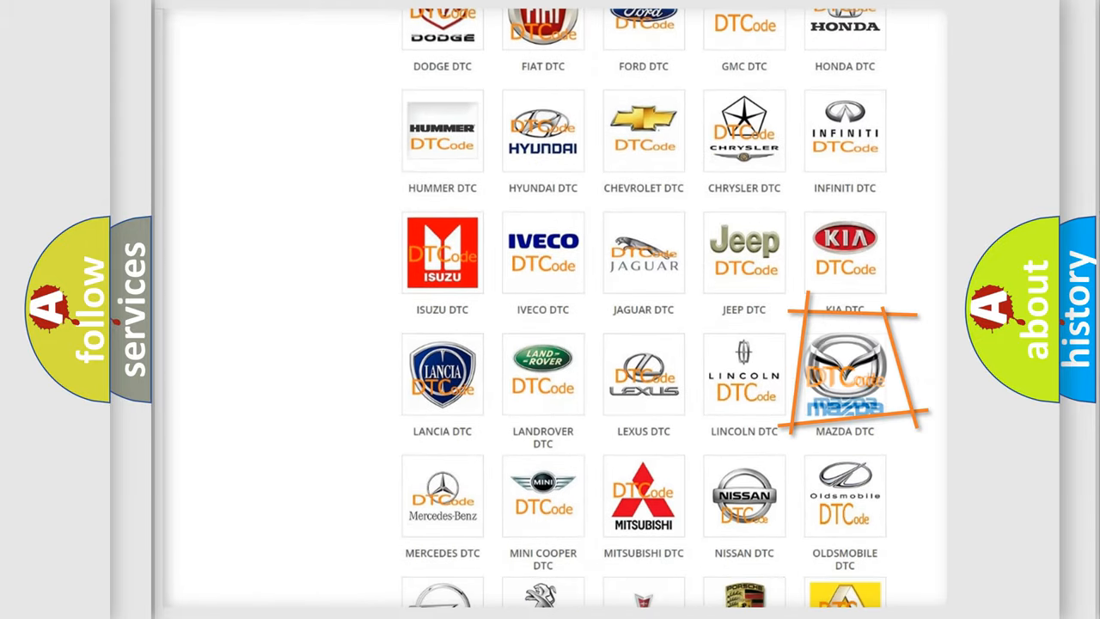